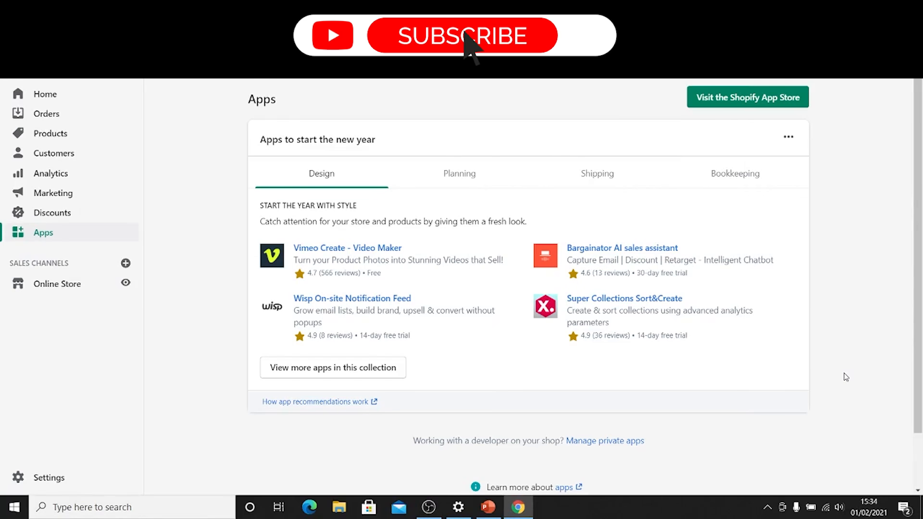
# Step: Search the Shopify App Store for 'google' and add the Google channel app
pyautogui.click(462, 36)
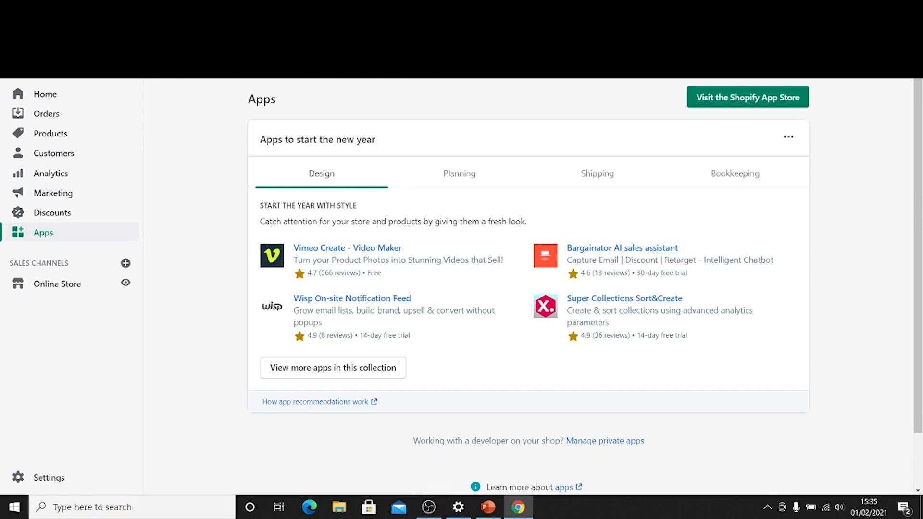
pyautogui.click(747, 96)
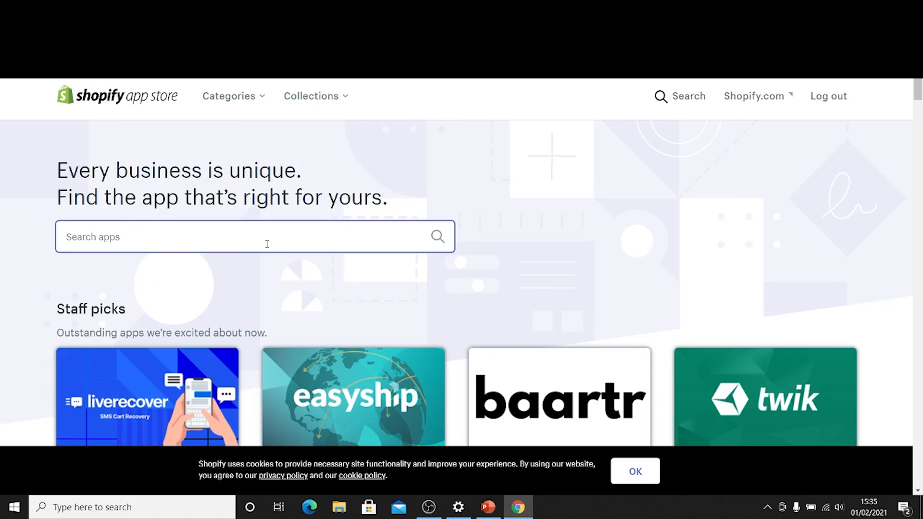
pyautogui.write('google')
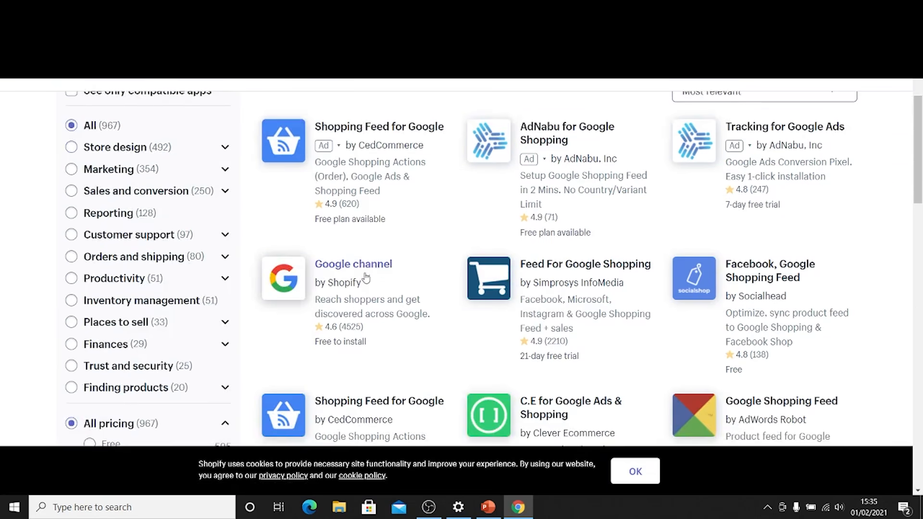
pyautogui.click(353, 264)
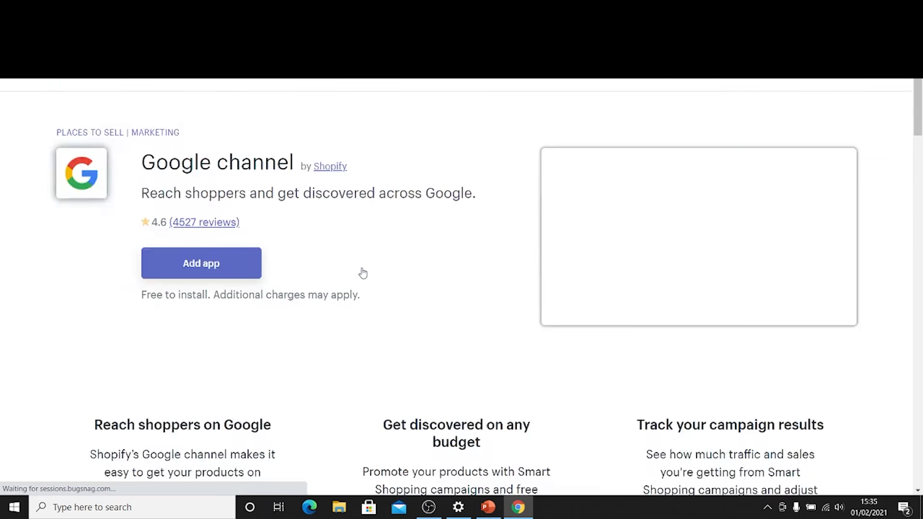
pyautogui.click(201, 264)
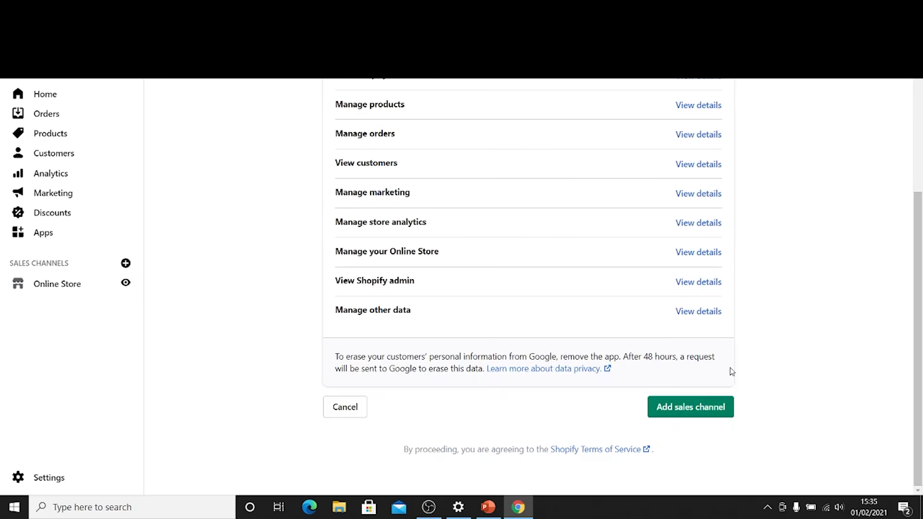
# Step: Add Google as a sales channel and allow it access to the chosen Google account
pyautogui.click(691, 407)
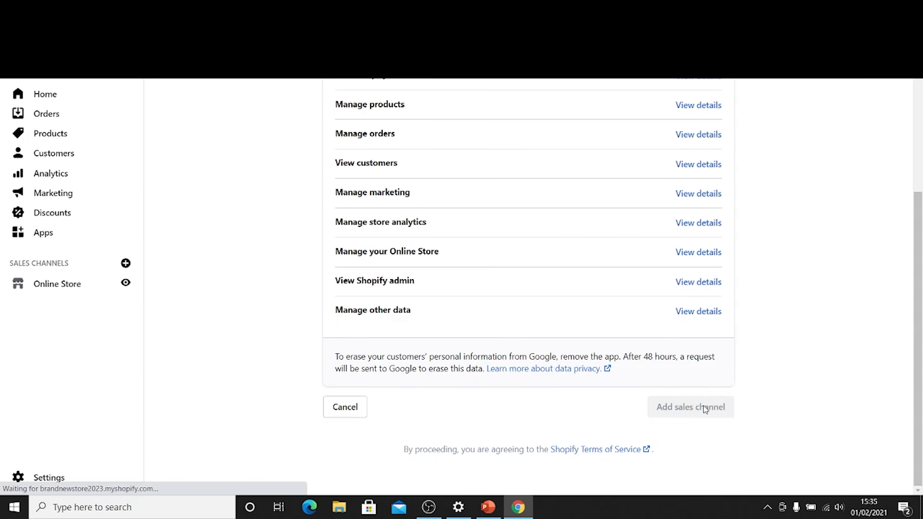
pyautogui.click(690, 407)
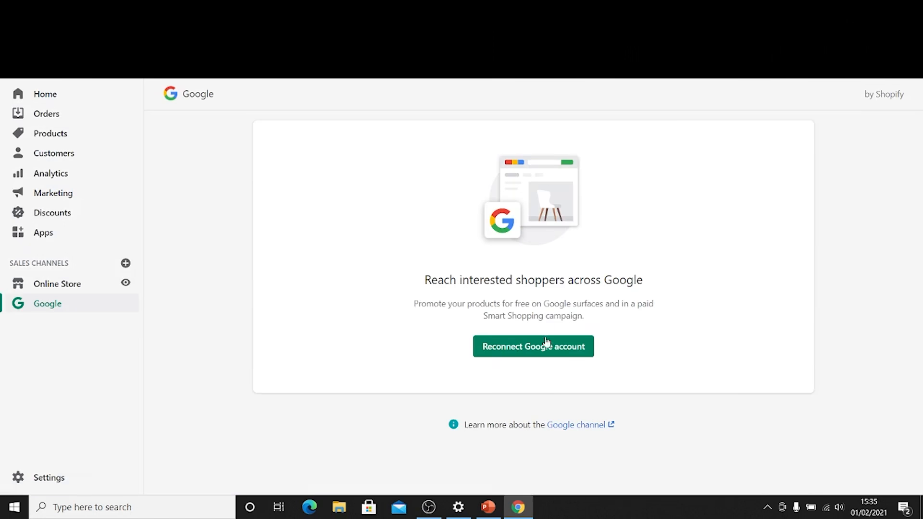
pyautogui.click(532, 346)
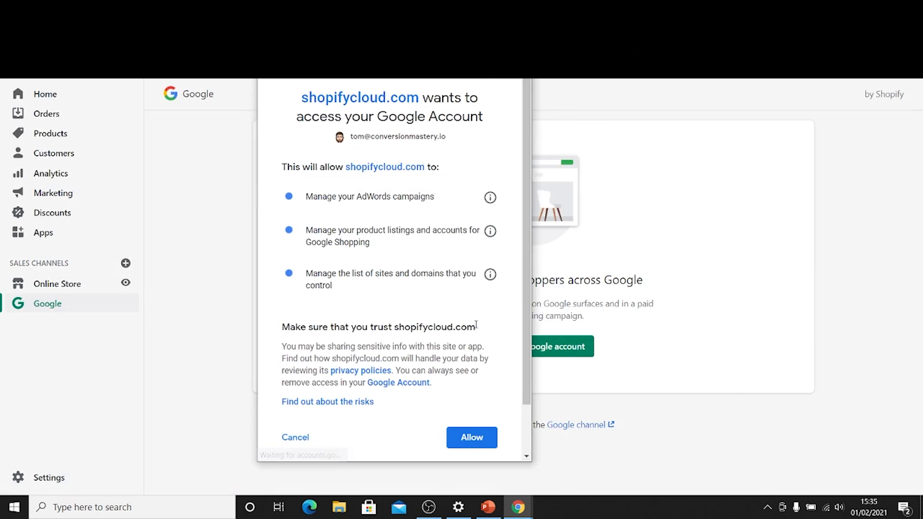
pyautogui.click(471, 438)
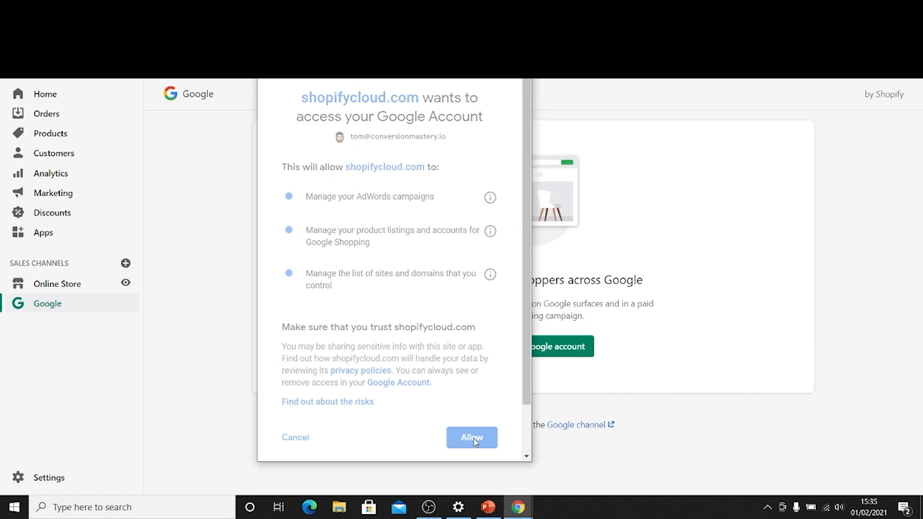
pyautogui.click(471, 438)
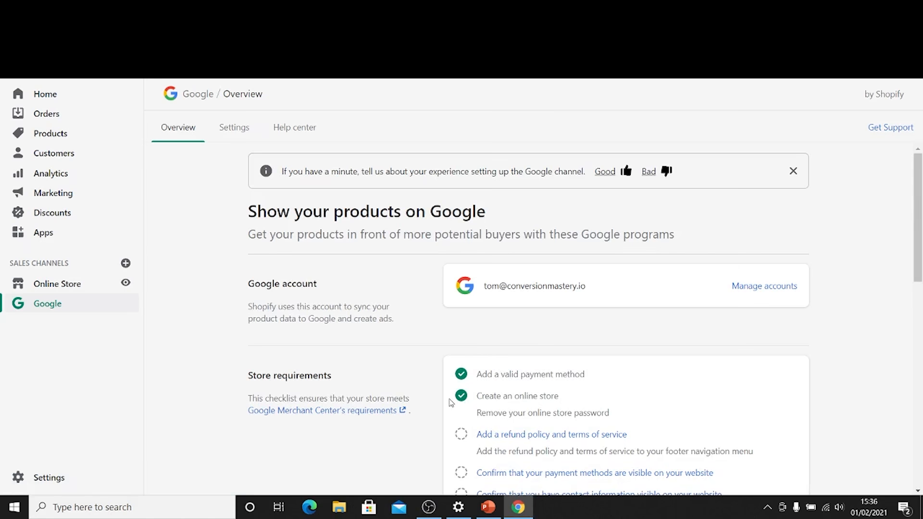
# Step: Open the Legal pages settings from the 'Add a refund policy and terms of service' checklist item
pyautogui.scroll(-3)
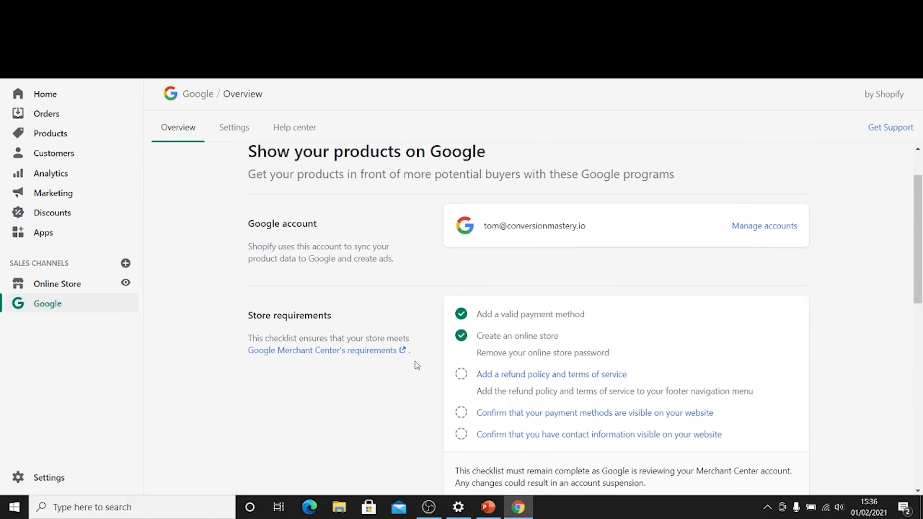
pyautogui.moveTo(462, 351)
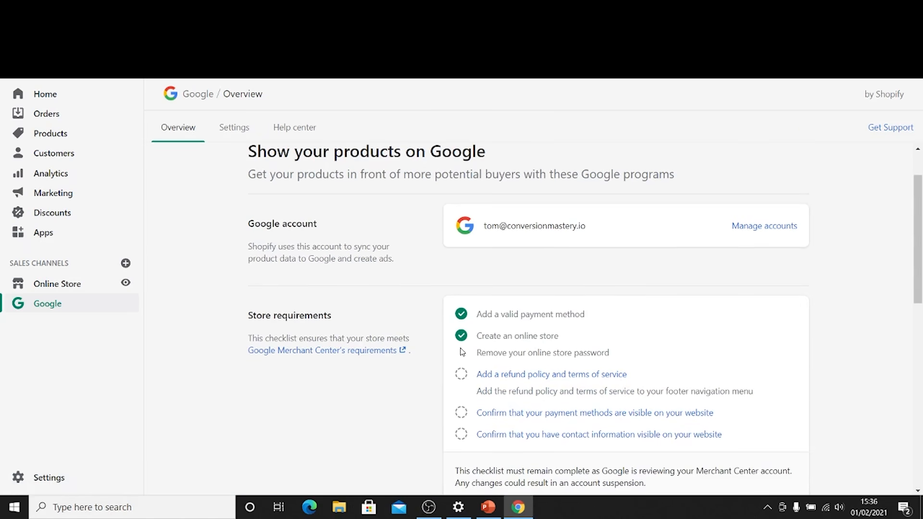
pyautogui.moveTo(510, 380)
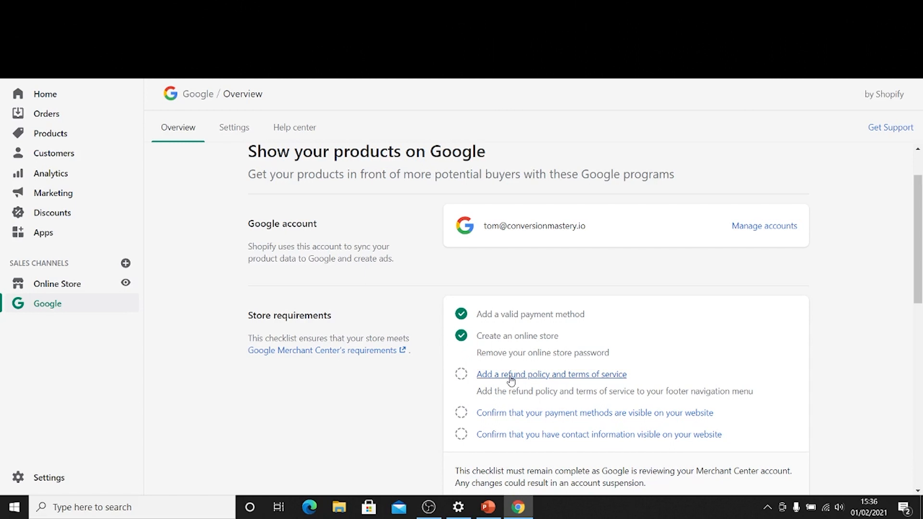
pyautogui.moveTo(412, 373)
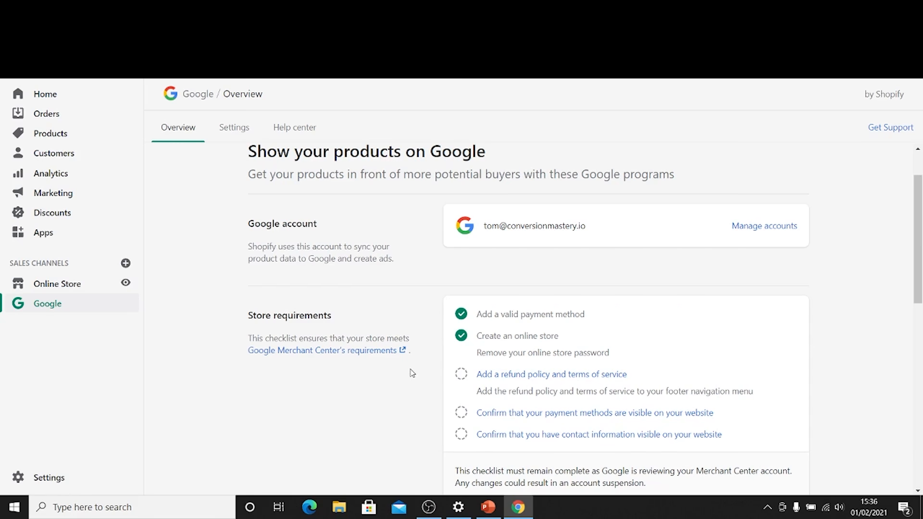
pyautogui.moveTo(515, 382)
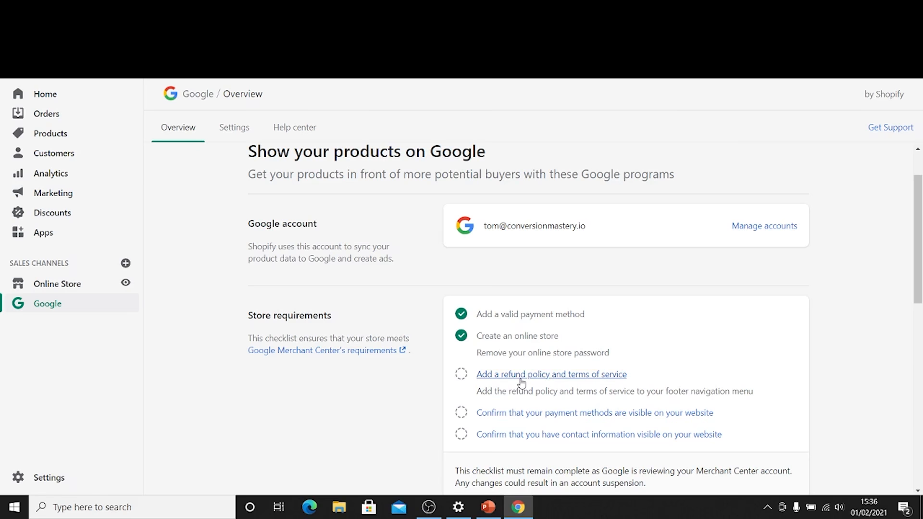
pyautogui.click(551, 373)
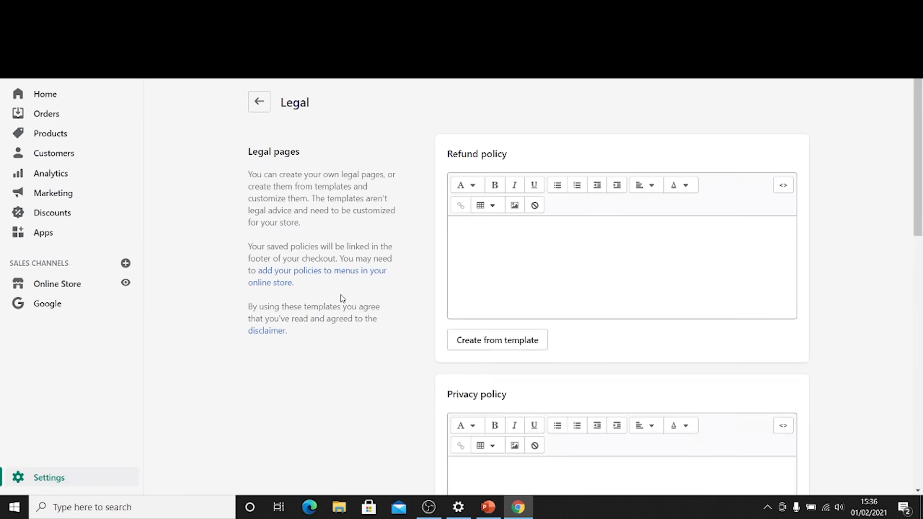
# Step: Fill the Terms of service from the template and save the legal pages
pyautogui.scroll(-3)
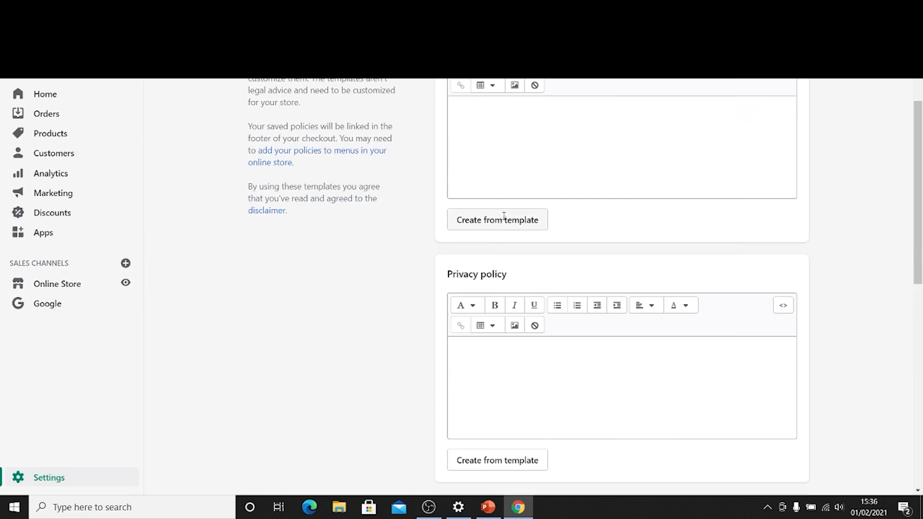
pyautogui.scroll(-3)
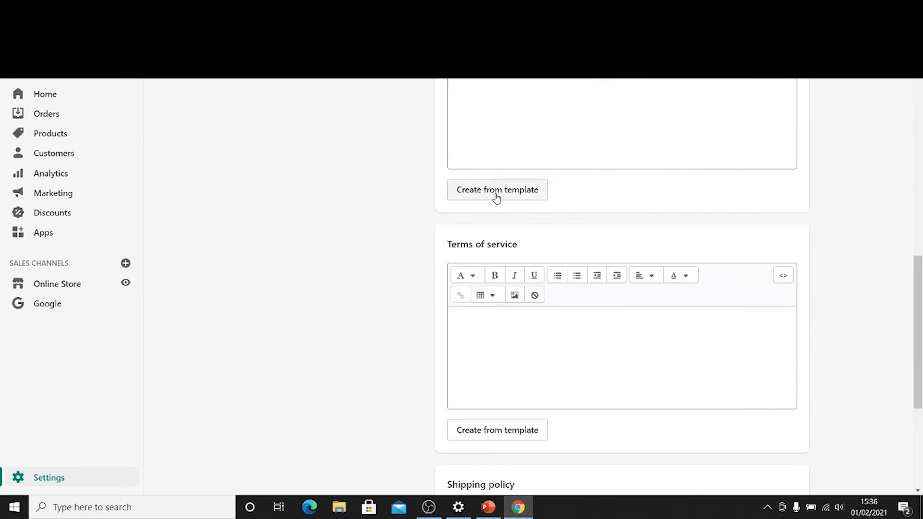
pyautogui.click(497, 430)
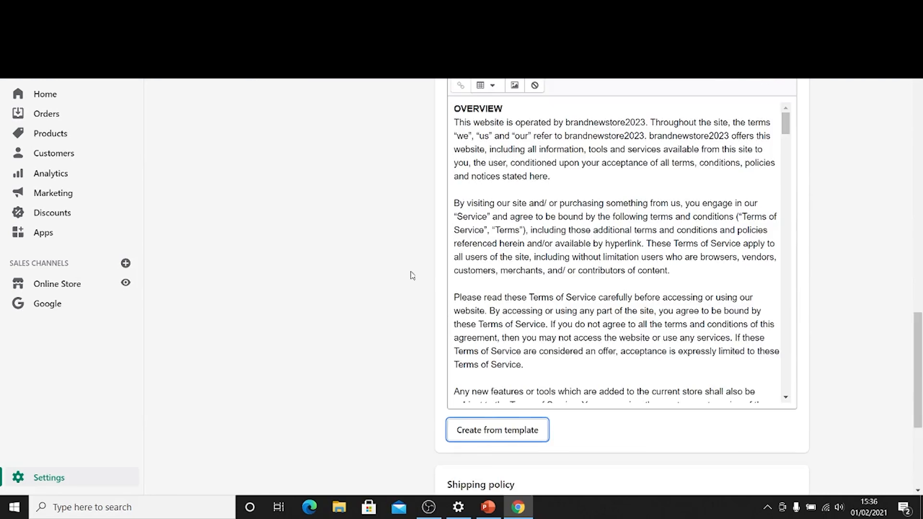
pyautogui.scroll(-3)
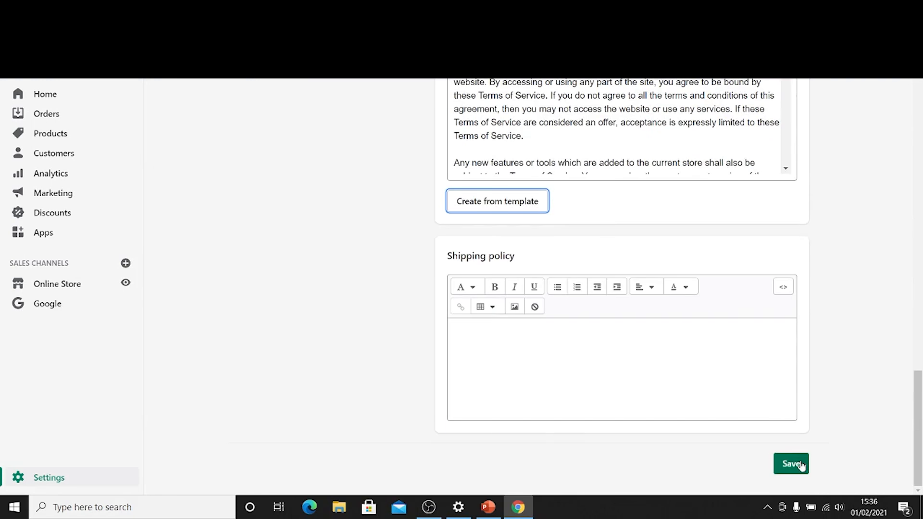
pyautogui.click(790, 463)
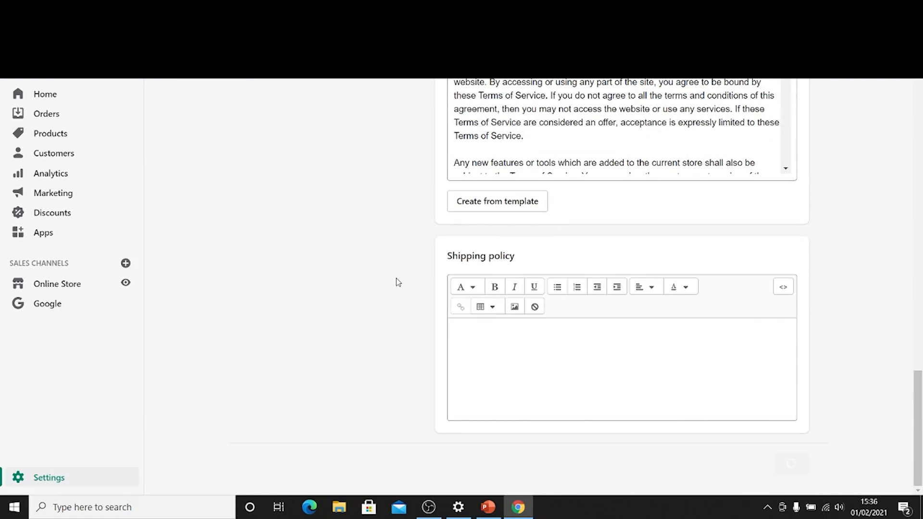
pyautogui.click(790, 463)
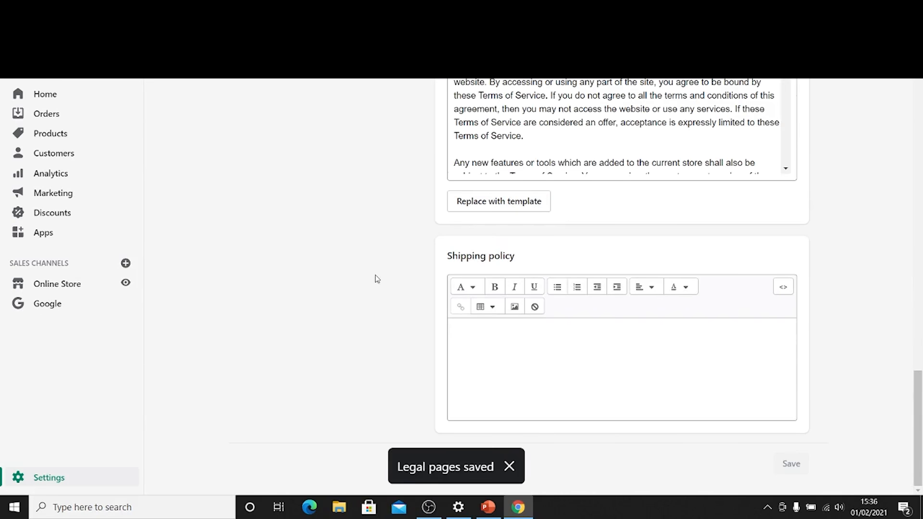
pyautogui.moveTo(315, 292)
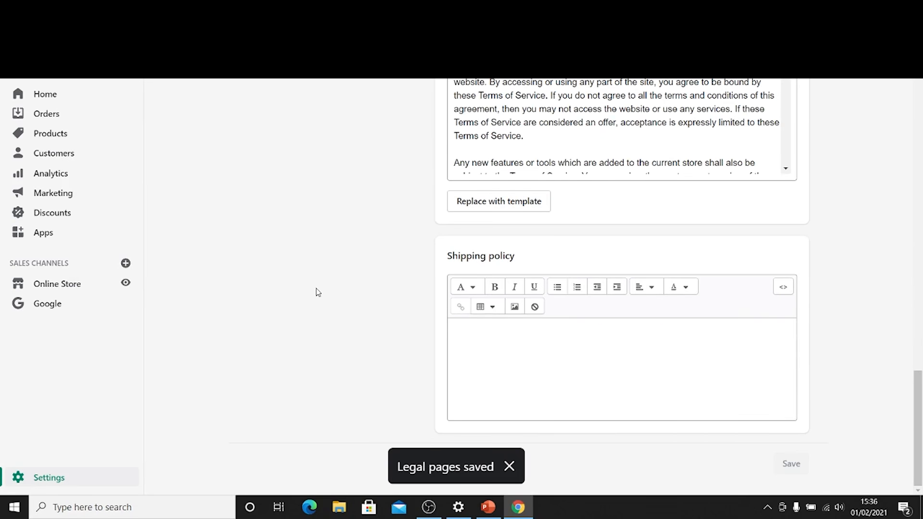
pyautogui.moveTo(294, 268)
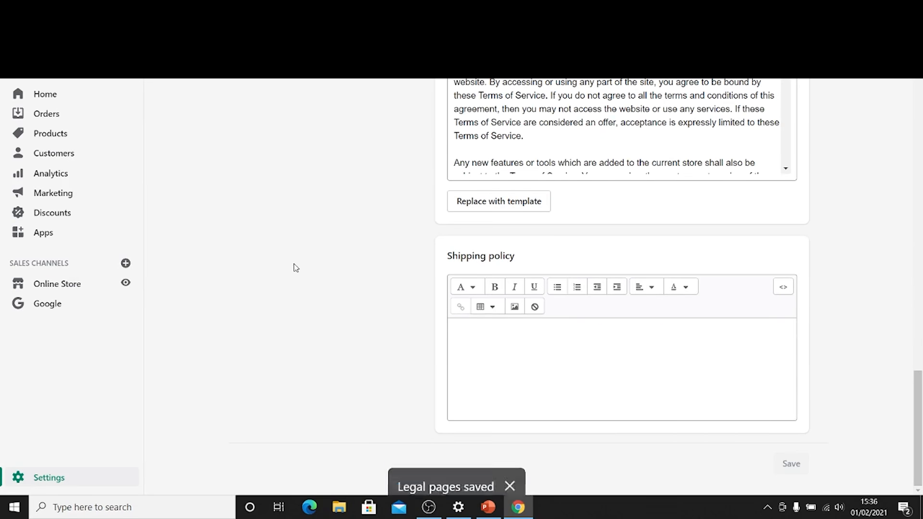
# Step: Return to the Google channel overview and confirm payment methods are visible on the store
pyautogui.click(47, 303)
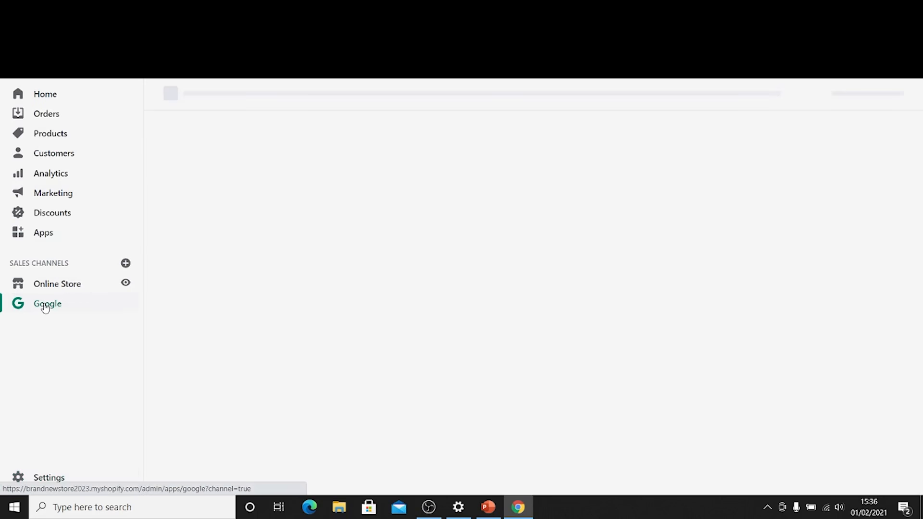
pyautogui.click(47, 303)
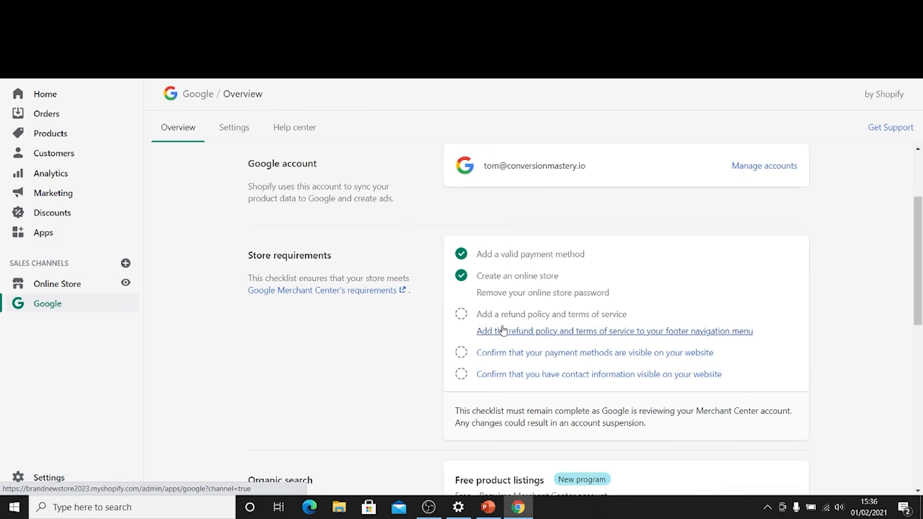
pyautogui.click(594, 353)
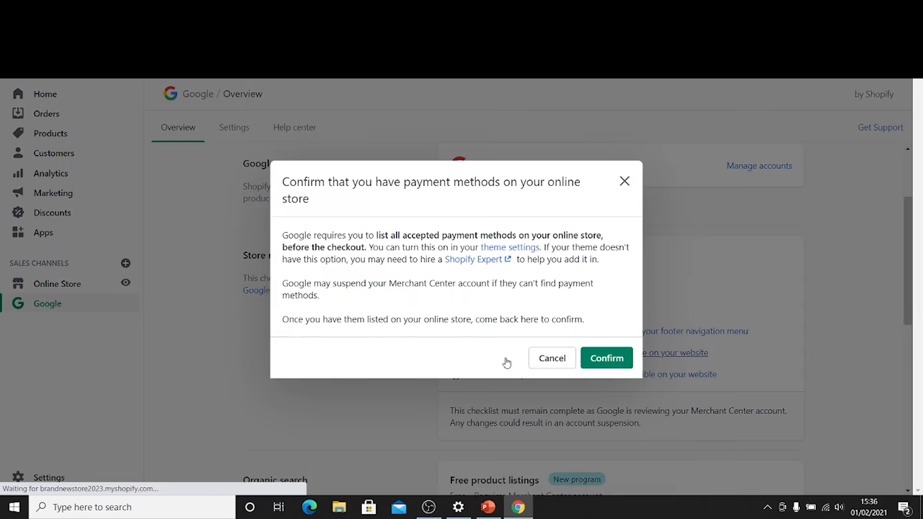
pyautogui.click(606, 358)
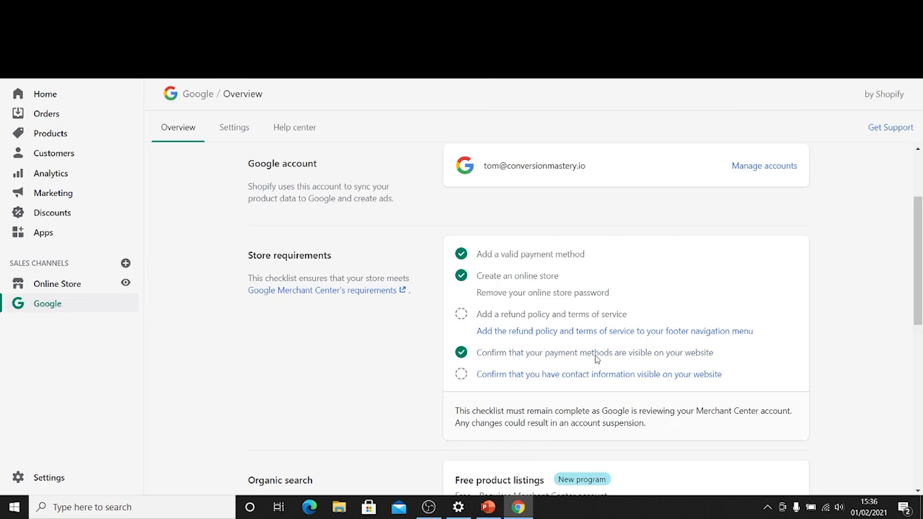
pyautogui.moveTo(596, 352)
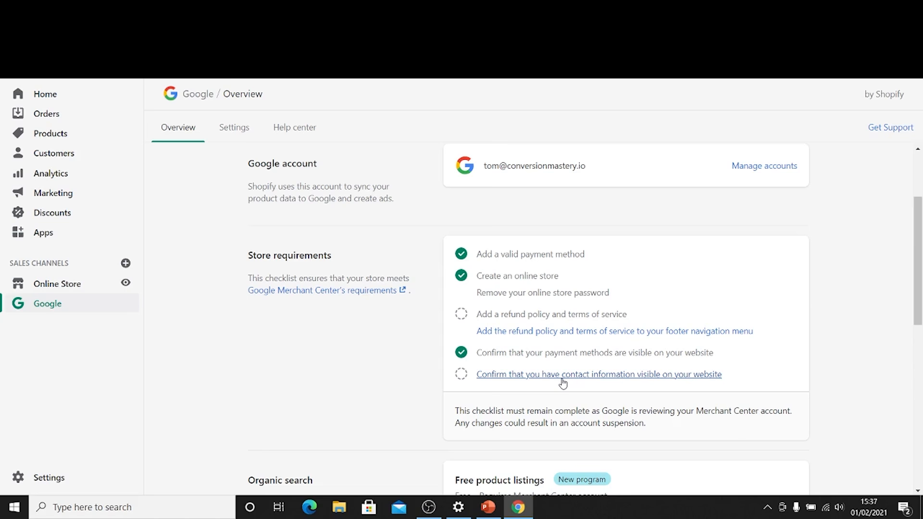
# Step: Confirm business address and email as visible contact information
pyautogui.click(598, 374)
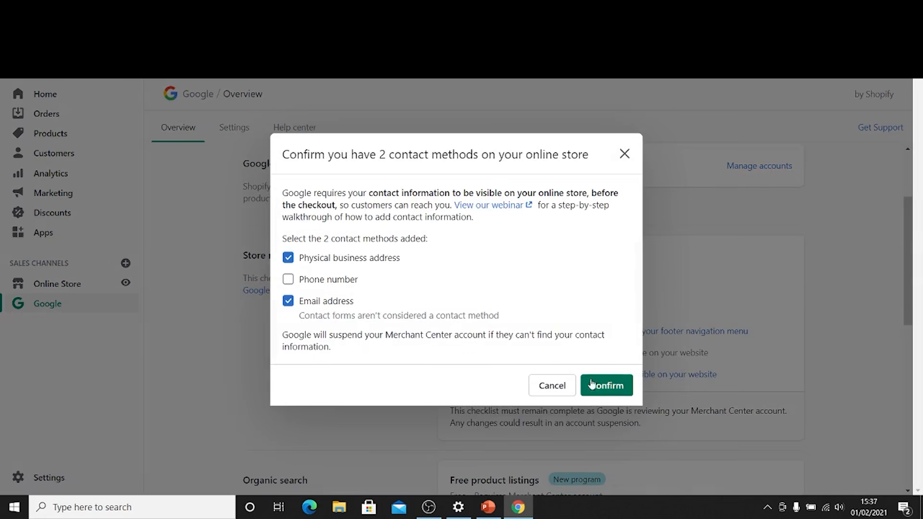
pyautogui.click(606, 385)
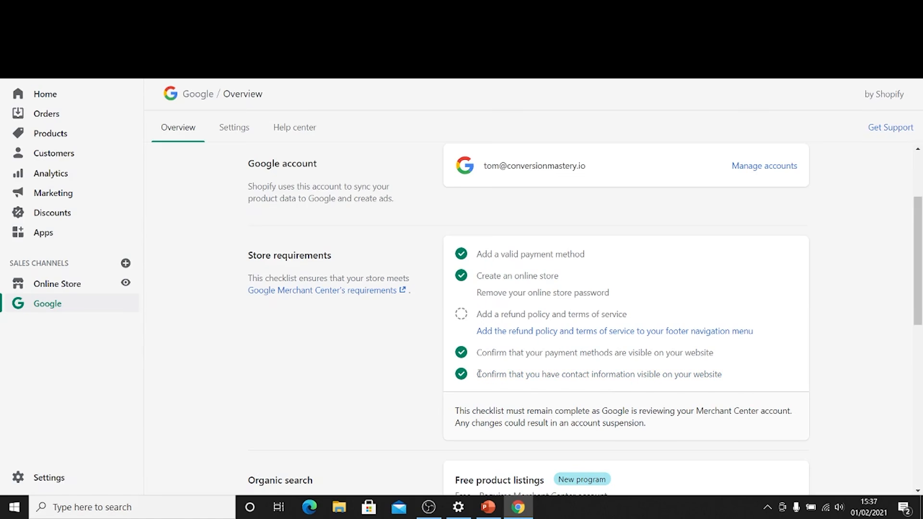
# Step: Add the refund policy and terms of service pages to the store footer menu
pyautogui.click(615, 331)
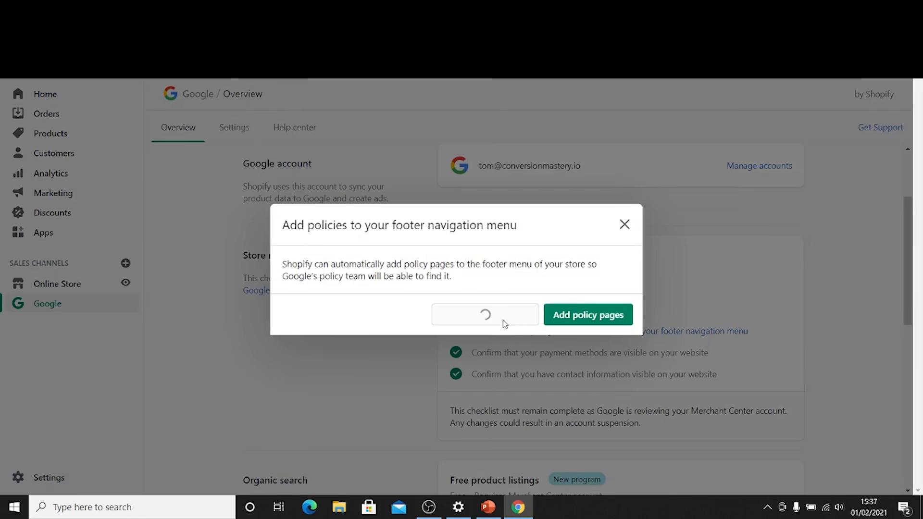
pyautogui.click(624, 224)
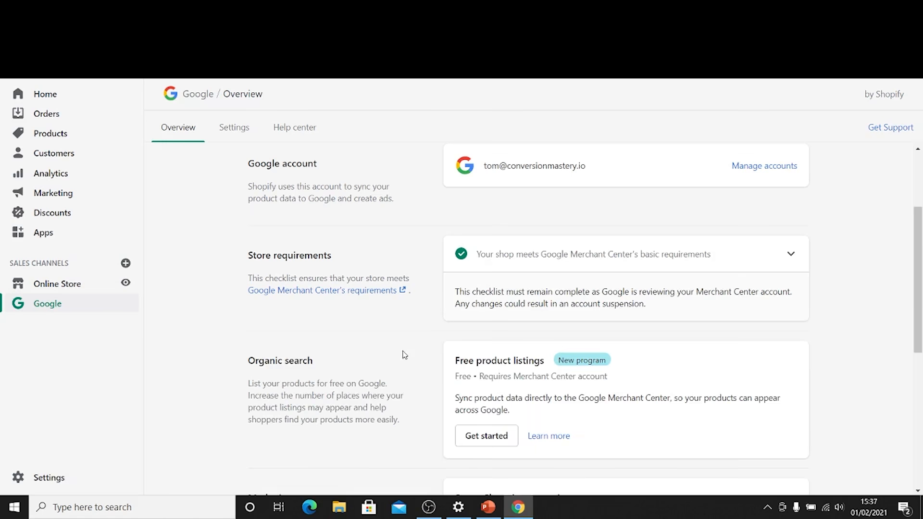
pyautogui.scroll(-3)
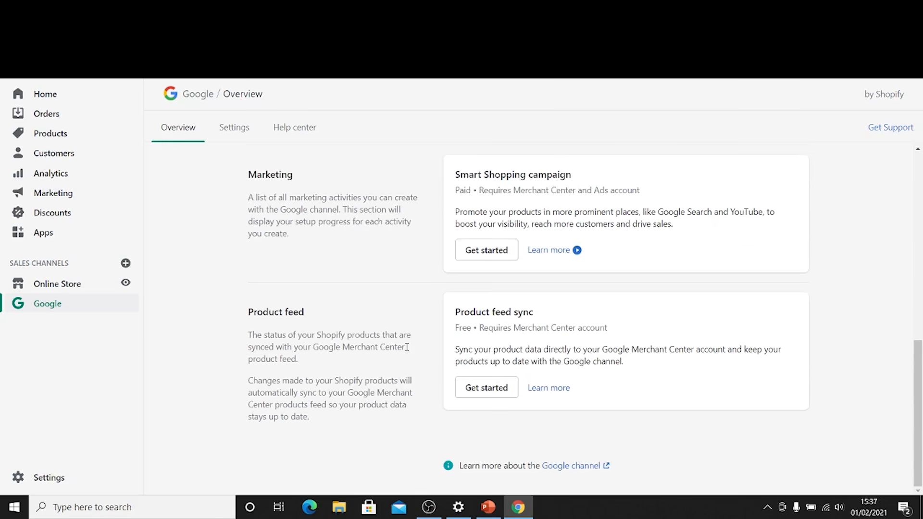
pyautogui.click(234, 127)
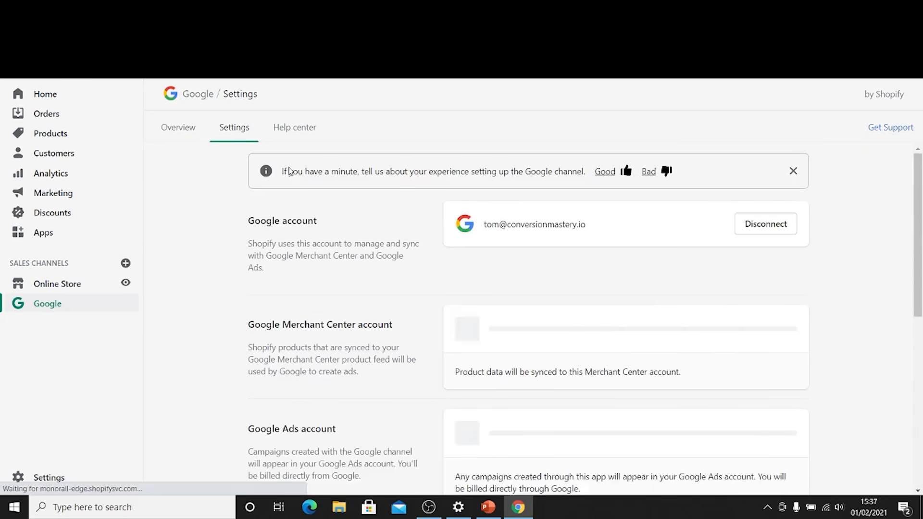
# Step: Connect the chosen Google Ads account and confirm its billing info has been added
pyautogui.scroll(-3)
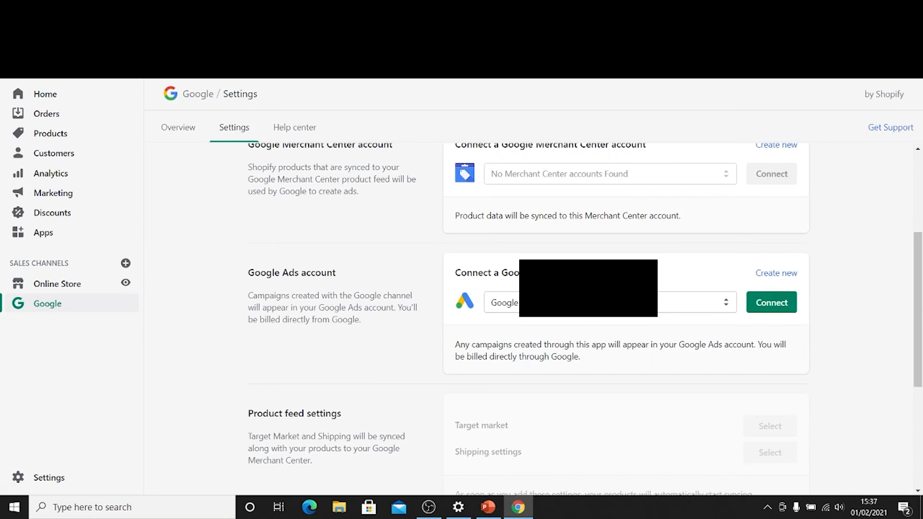
pyautogui.click(771, 302)
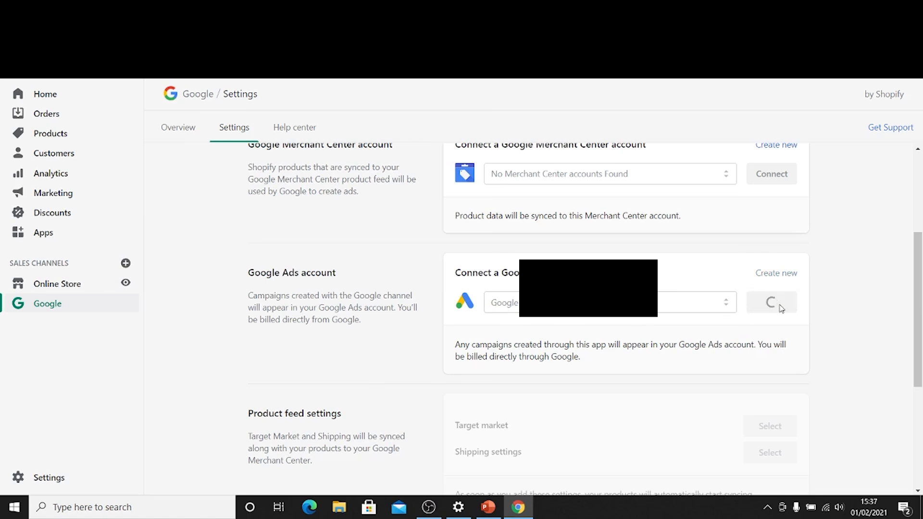
pyautogui.click(771, 302)
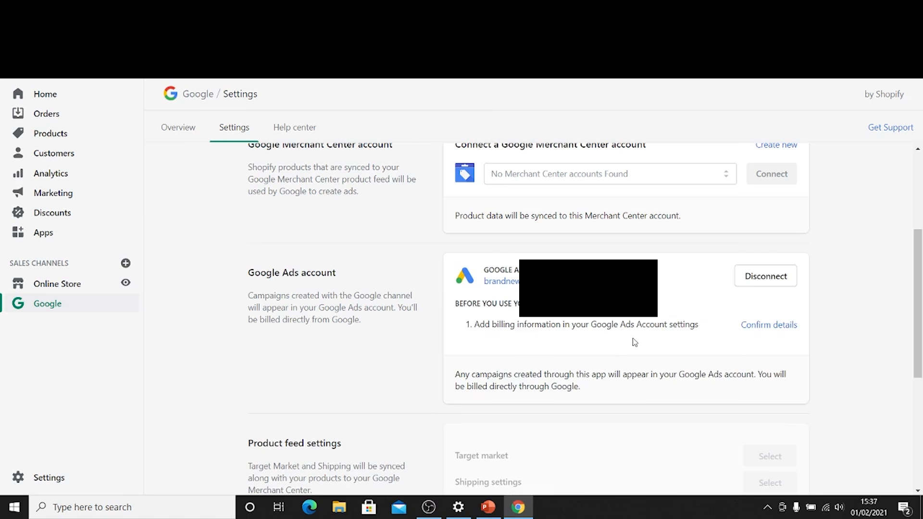
pyautogui.click(769, 324)
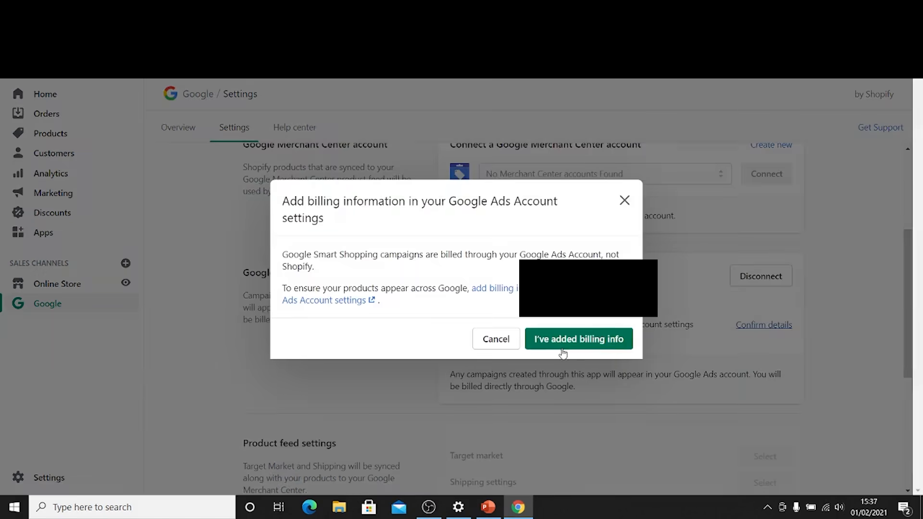
pyautogui.click(577, 339)
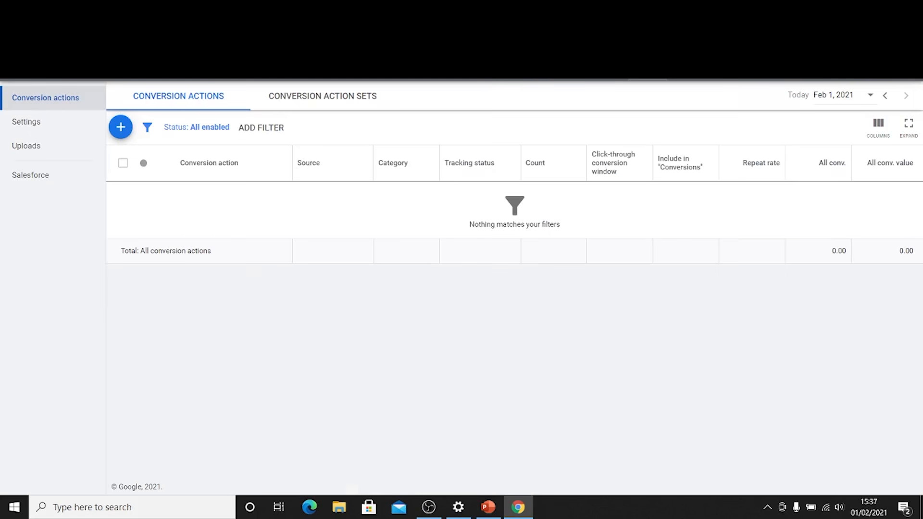
pyautogui.moveTo(658, 89)
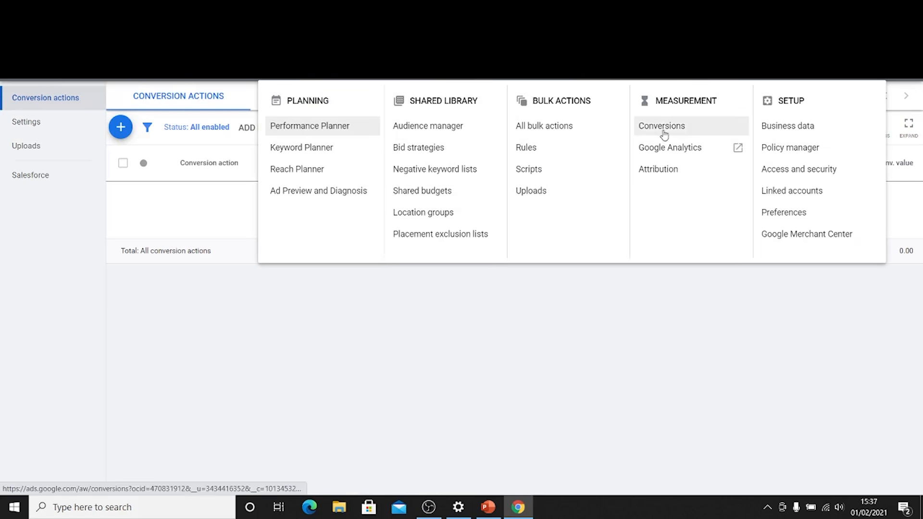
# Step: Reopen Measurement > Conversions to list the seven Google Shopping App conversion actions
pyautogui.click(661, 125)
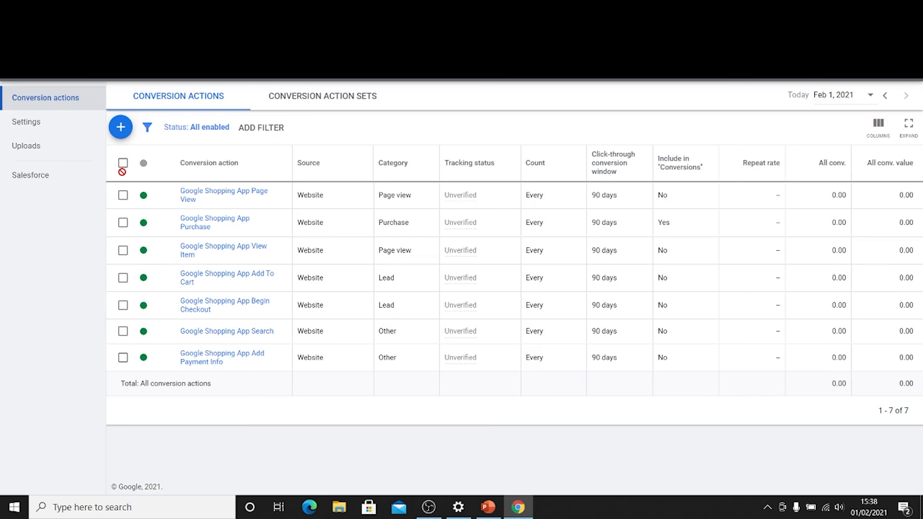
pyautogui.moveTo(415, 312)
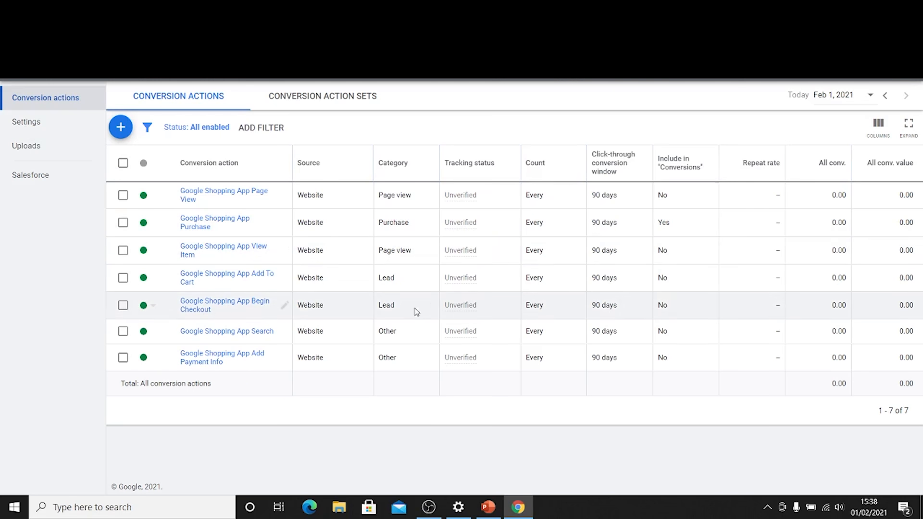
pyautogui.moveTo(446, 394)
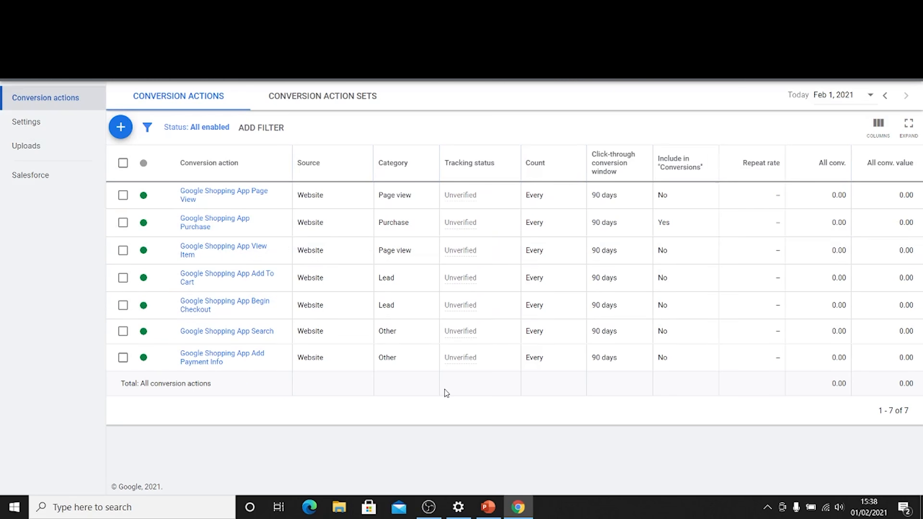
pyautogui.moveTo(646, 408)
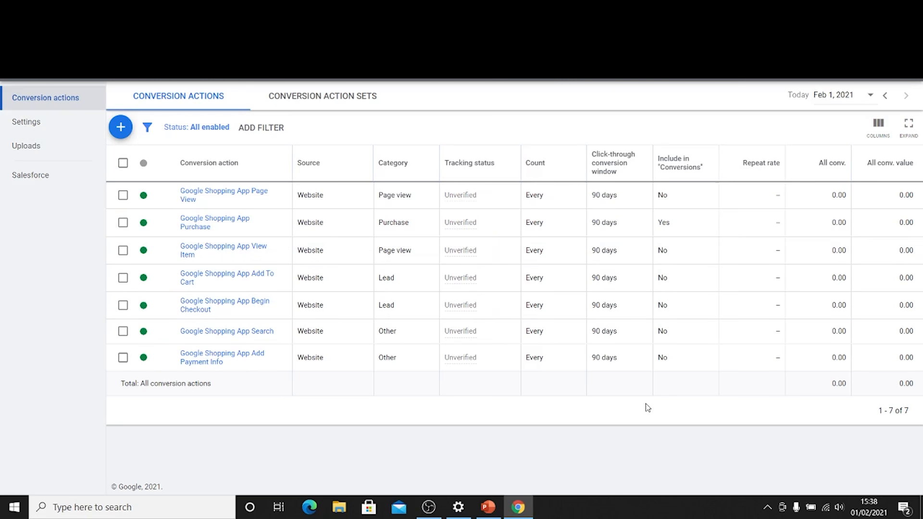
pyautogui.moveTo(692, 230)
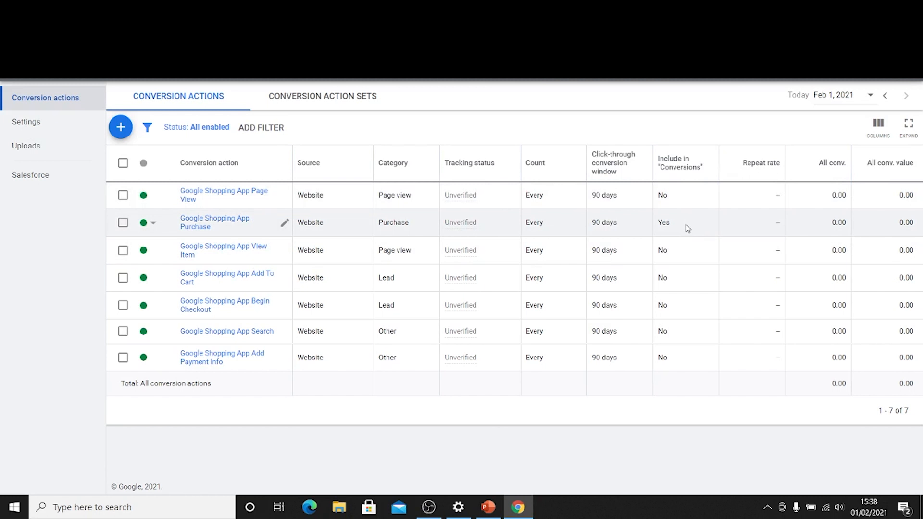
pyautogui.doubleClick(663, 223)
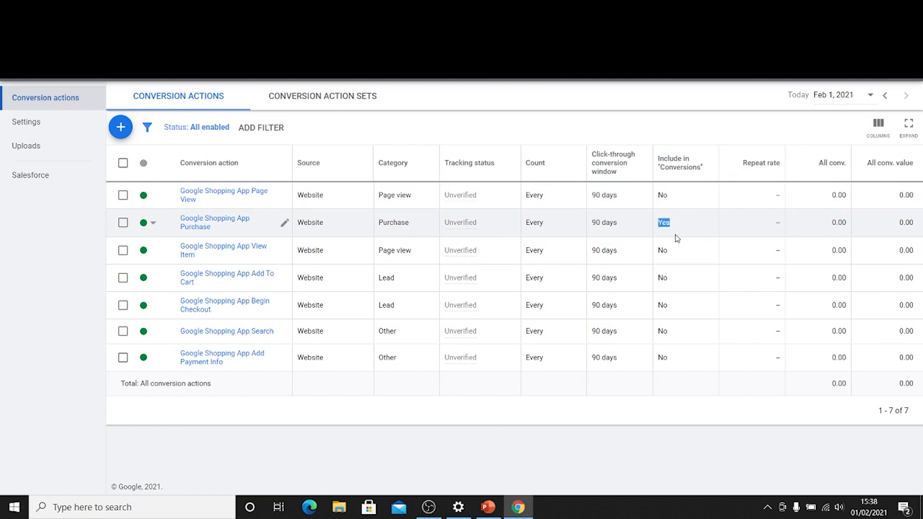
pyautogui.moveTo(673, 233)
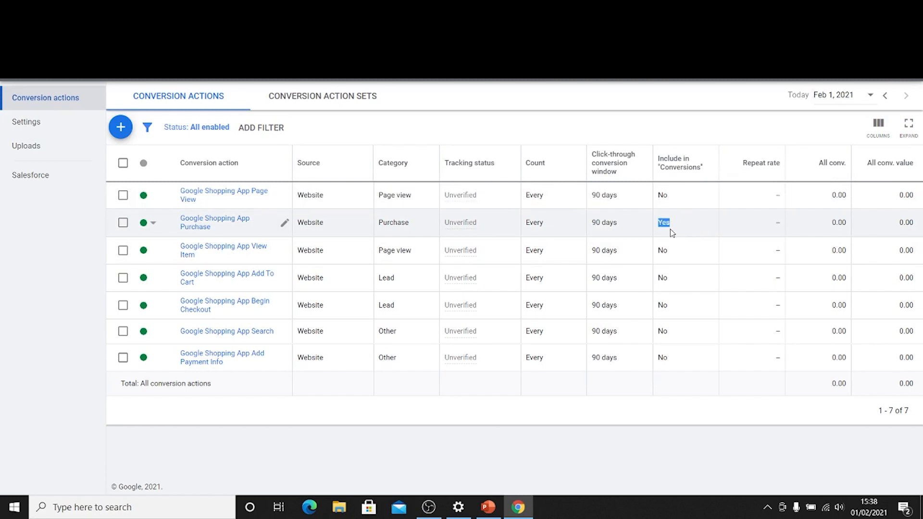
pyautogui.moveTo(92, 232)
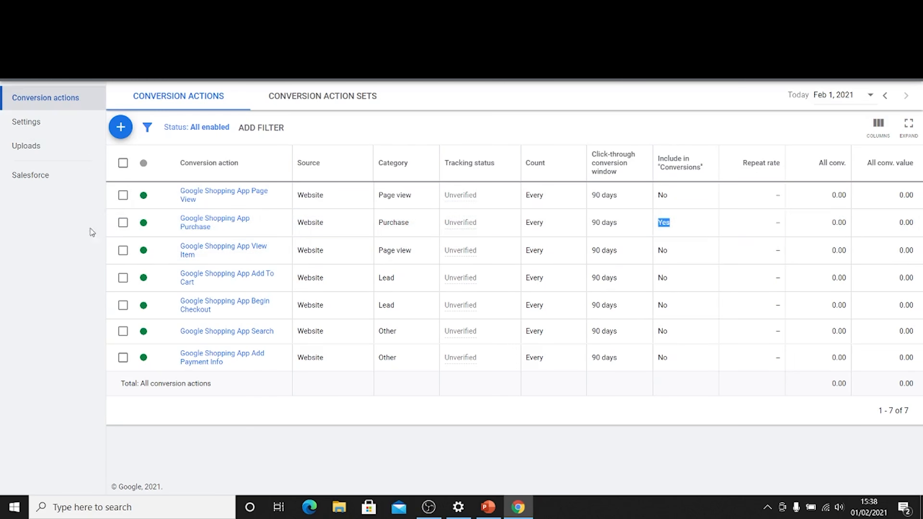
pyautogui.moveTo(433, 304)
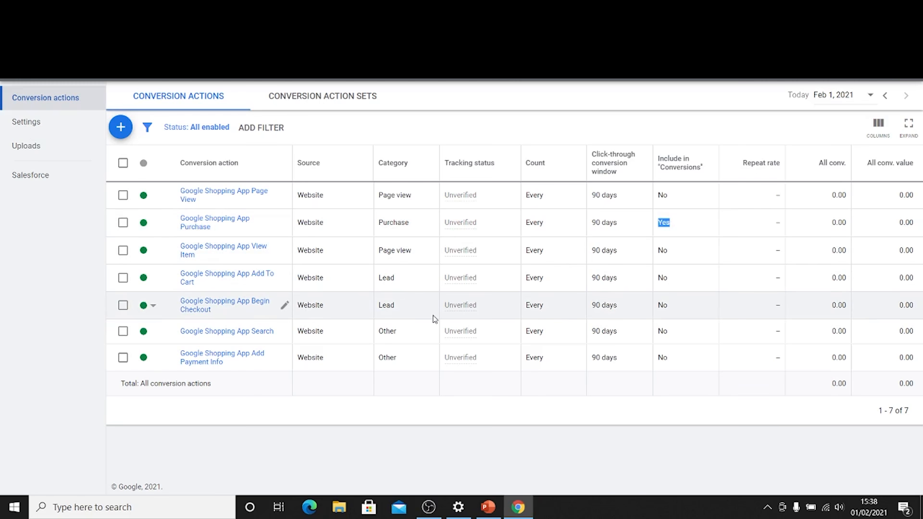
pyautogui.moveTo(444, 345)
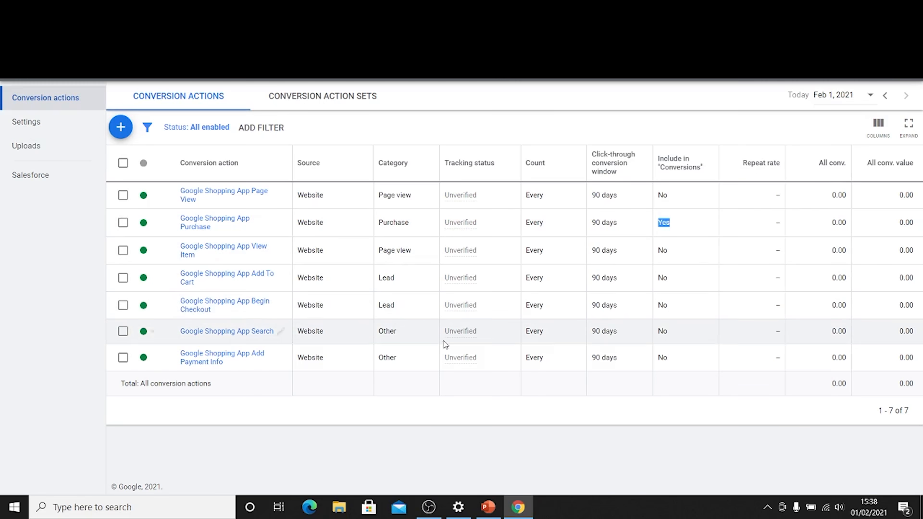
pyautogui.moveTo(528, 396)
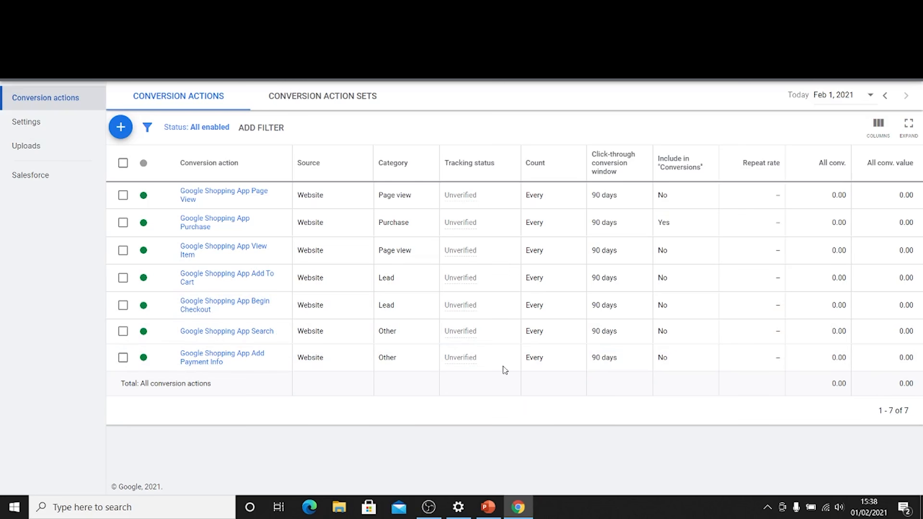
pyautogui.moveTo(469, 336)
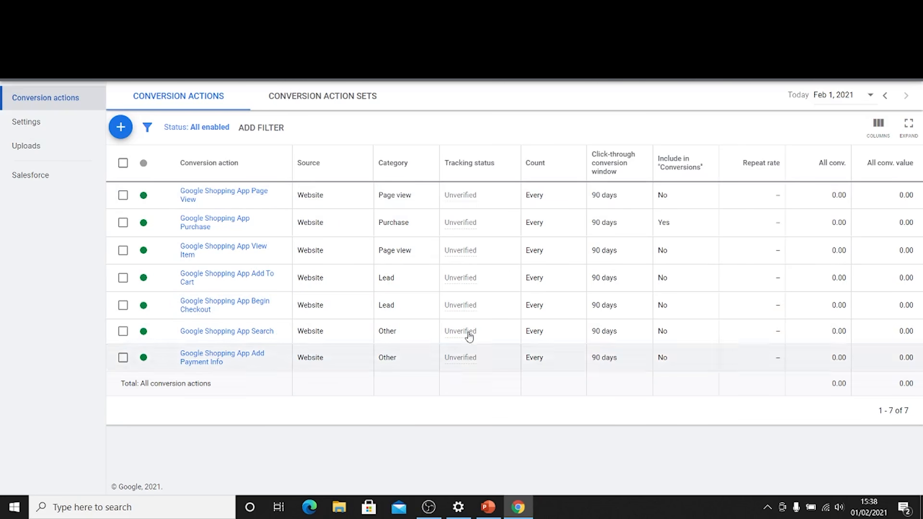
pyautogui.moveTo(467, 334)
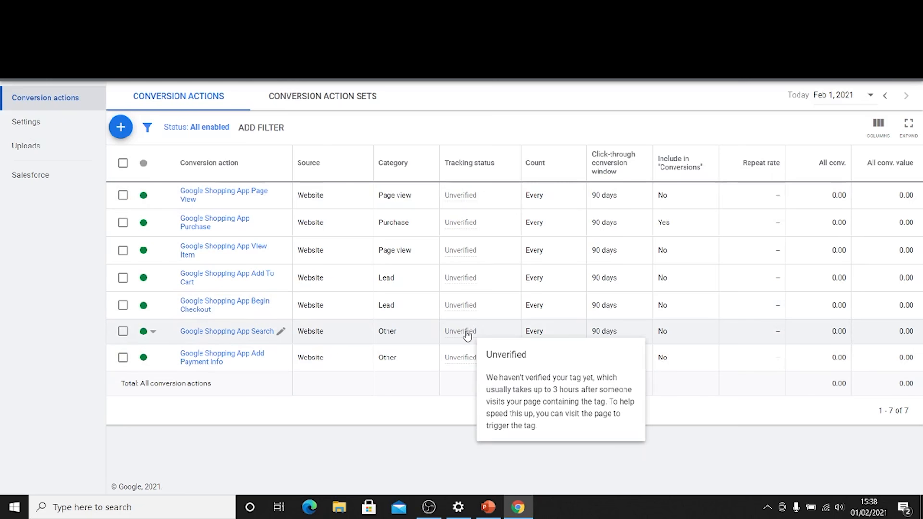
pyautogui.moveTo(465, 344)
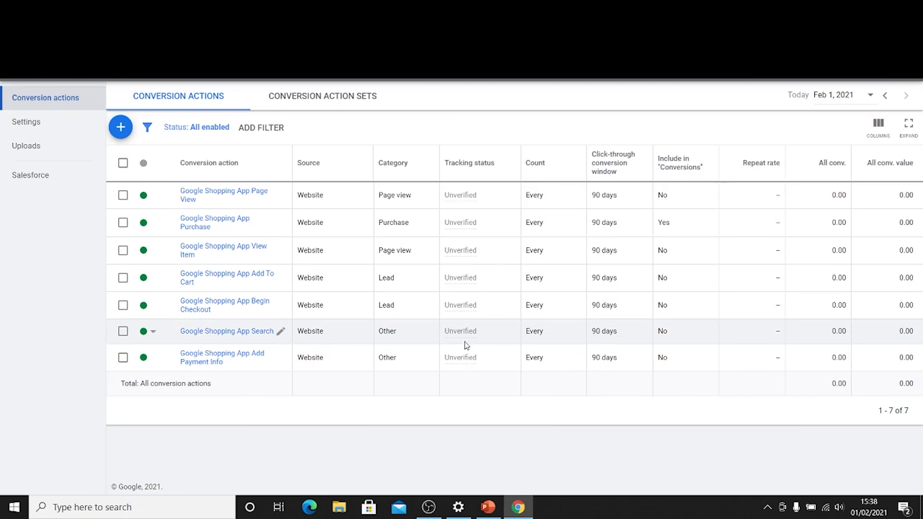
pyautogui.moveTo(462, 357)
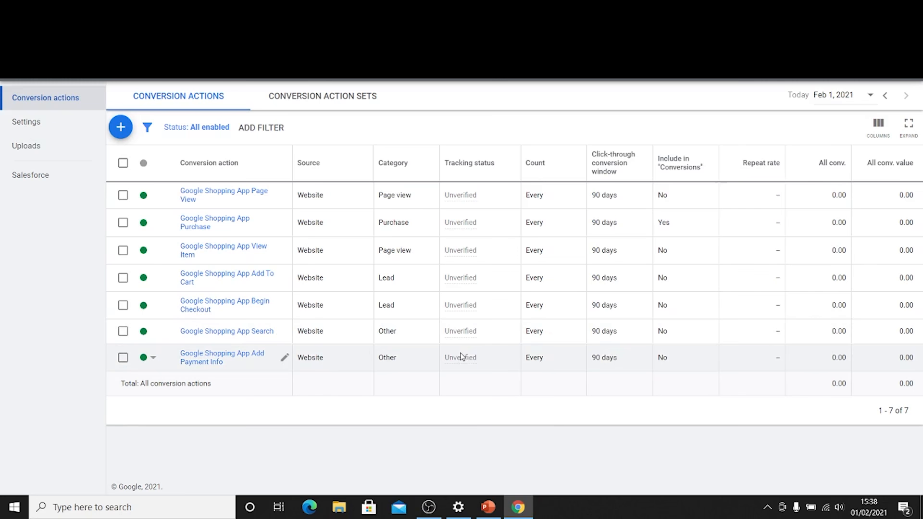
pyautogui.moveTo(467, 365)
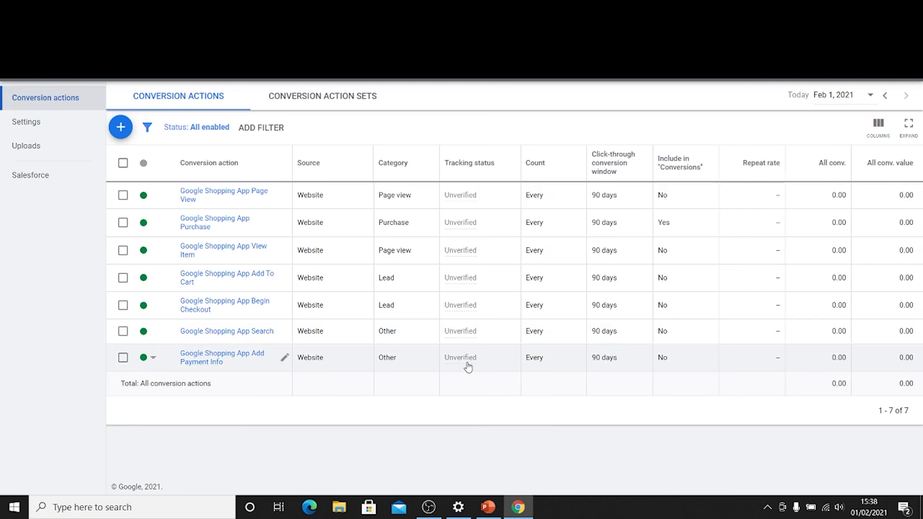
pyautogui.moveTo(437, 395)
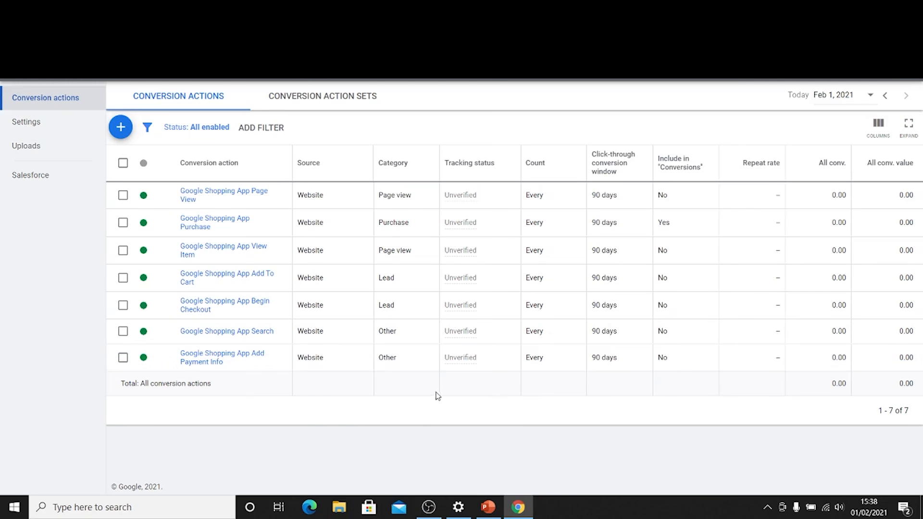
pyautogui.moveTo(441, 395)
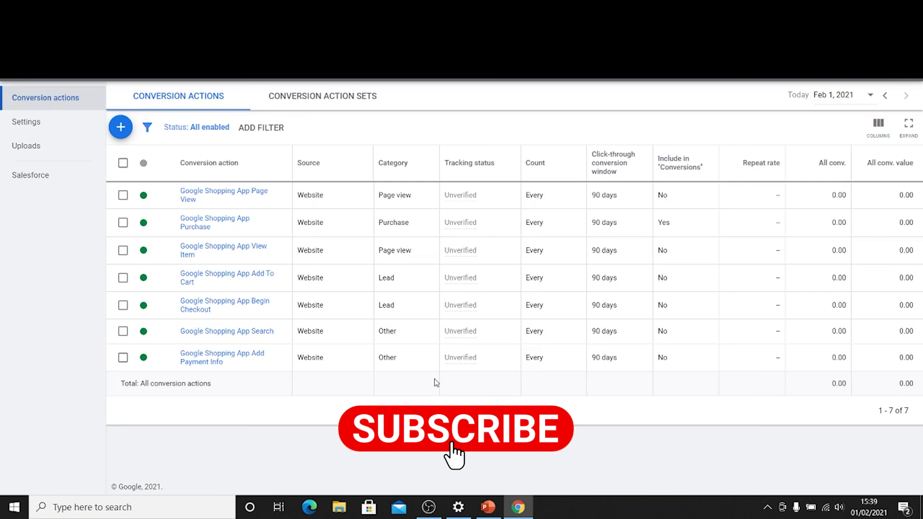
pyautogui.click(456, 429)
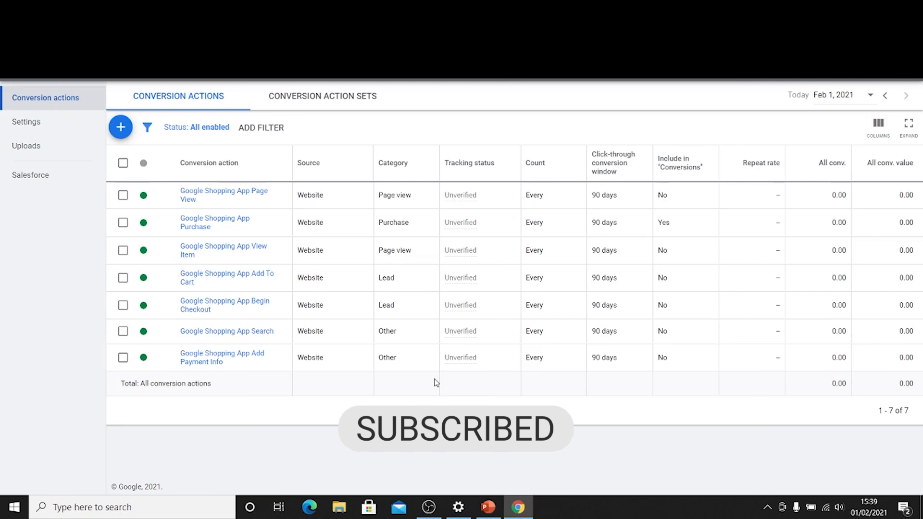